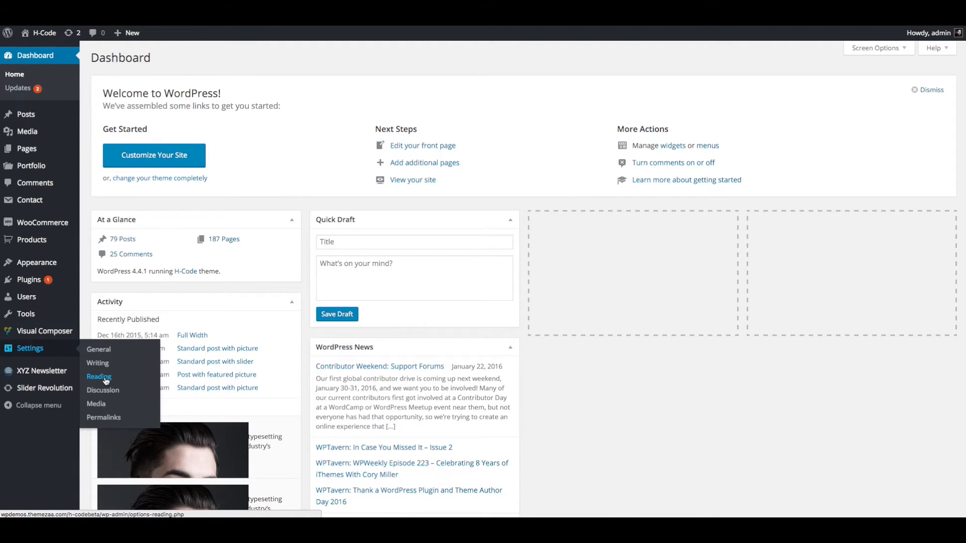
Go to the Reading Settings page from the admin sidebar
{"action": "left_click", "coordinate": [98, 376]}
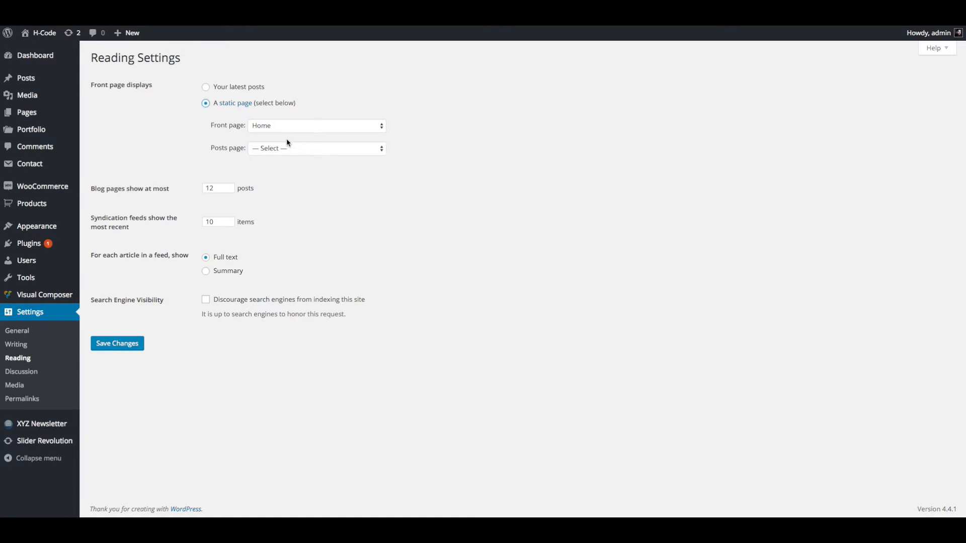
{"action": "mouse_move", "coordinate": [281, 129]}
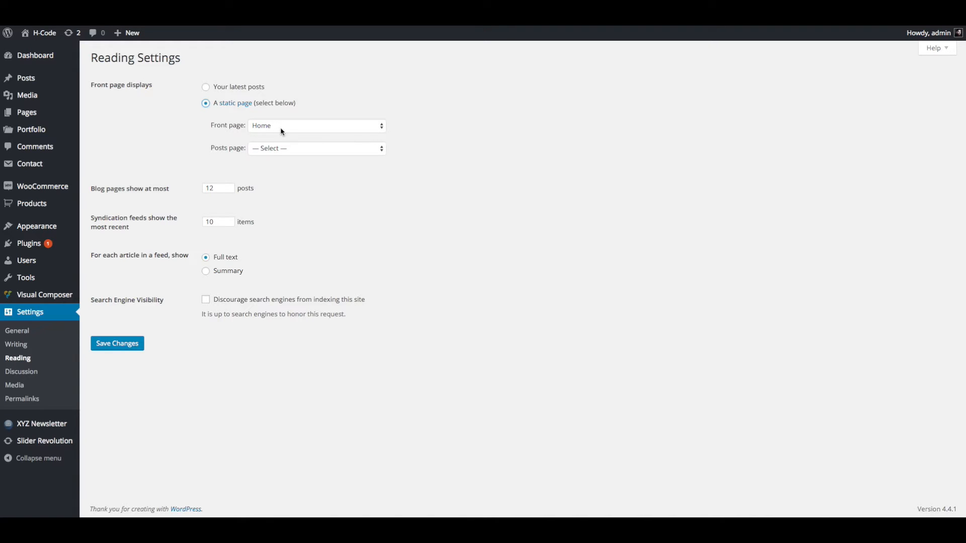
Set the static front page to 'Home - background slider' and save the reading settings
{"action": "left_click", "coordinate": [316, 126]}
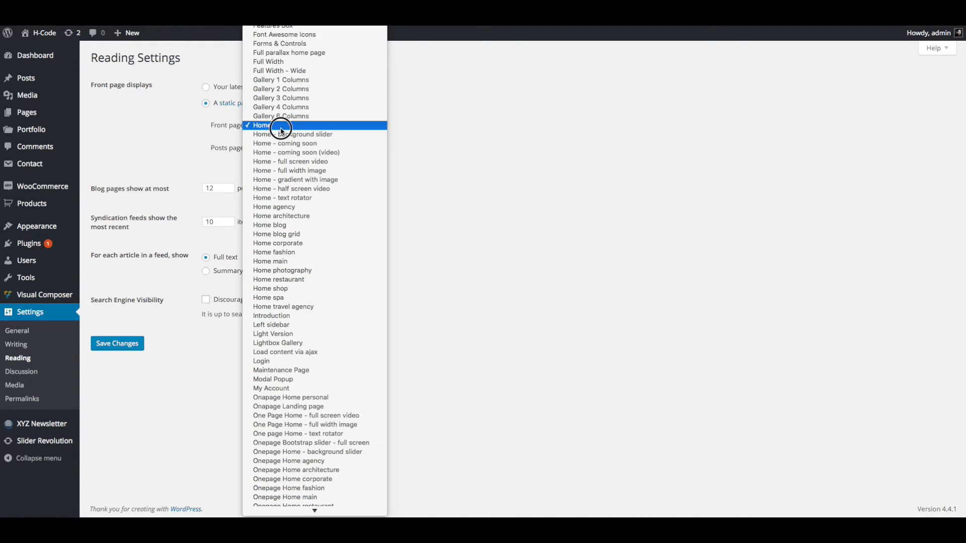
{"action": "mouse_move", "coordinate": [284, 143]}
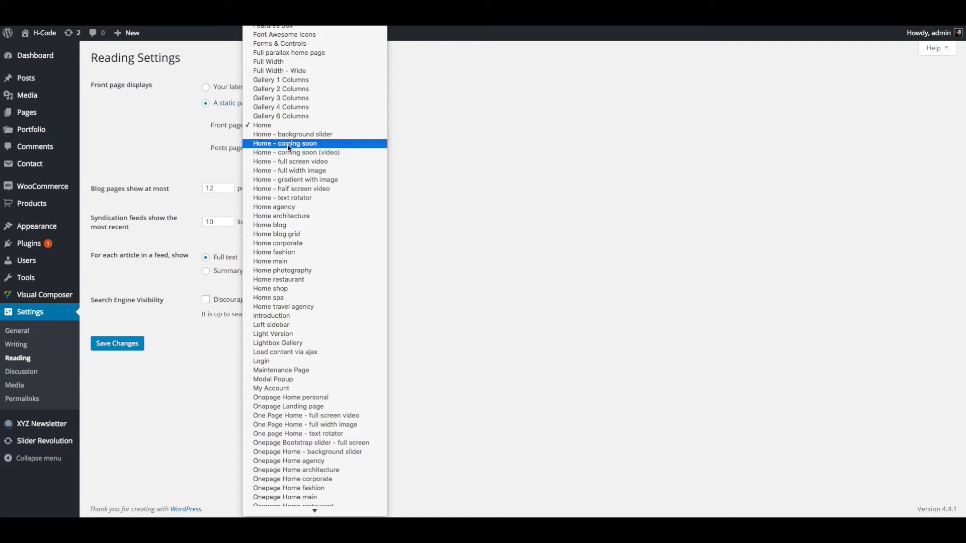
{"action": "mouse_move", "coordinate": [292, 134]}
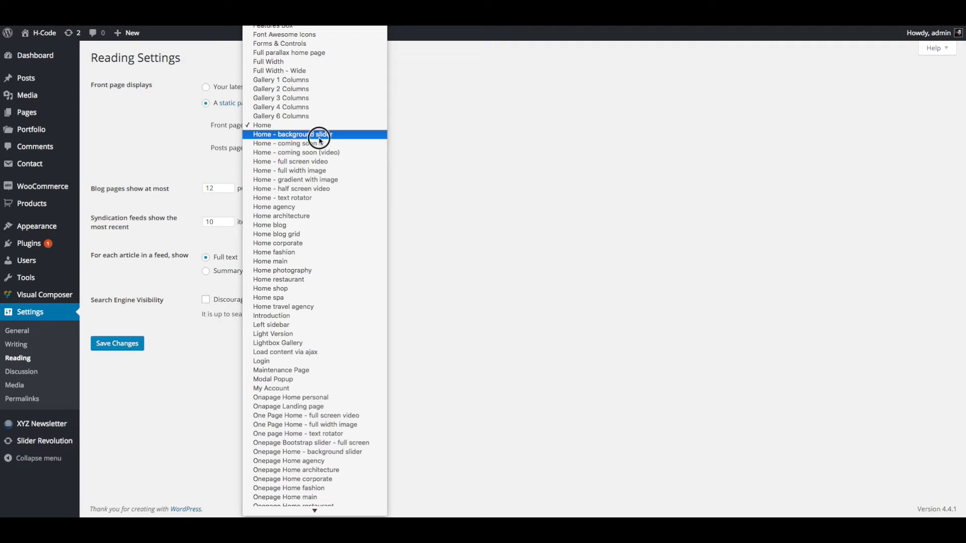
{"action": "left_click", "coordinate": [291, 134]}
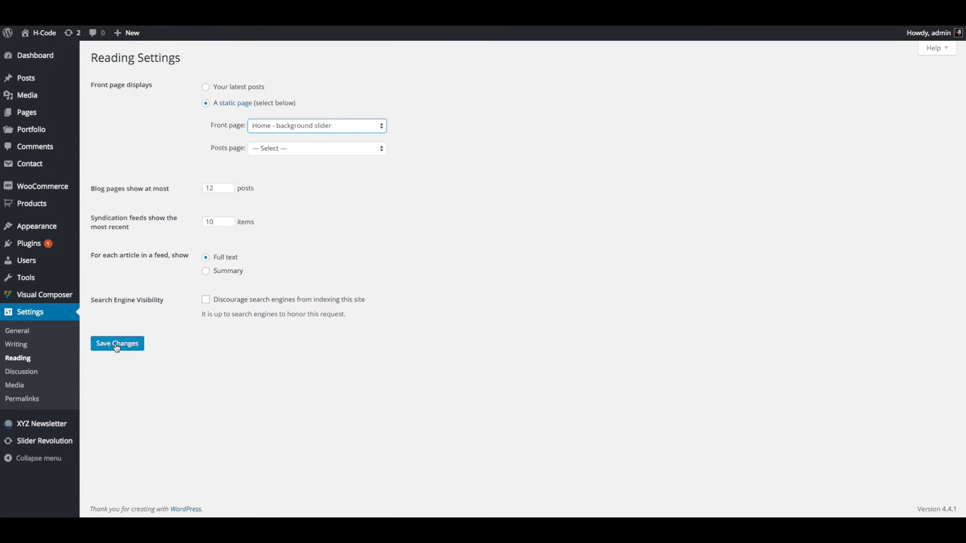
{"action": "left_click", "coordinate": [117, 343]}
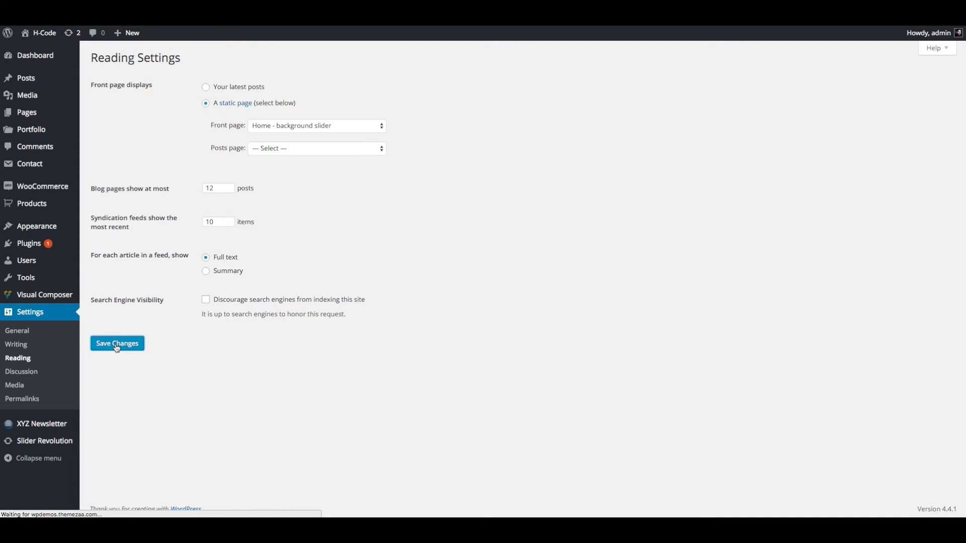
Preview the live site's background slider homepage, scrolling through its sections
{"action": "left_click", "coordinate": [116, 343]}
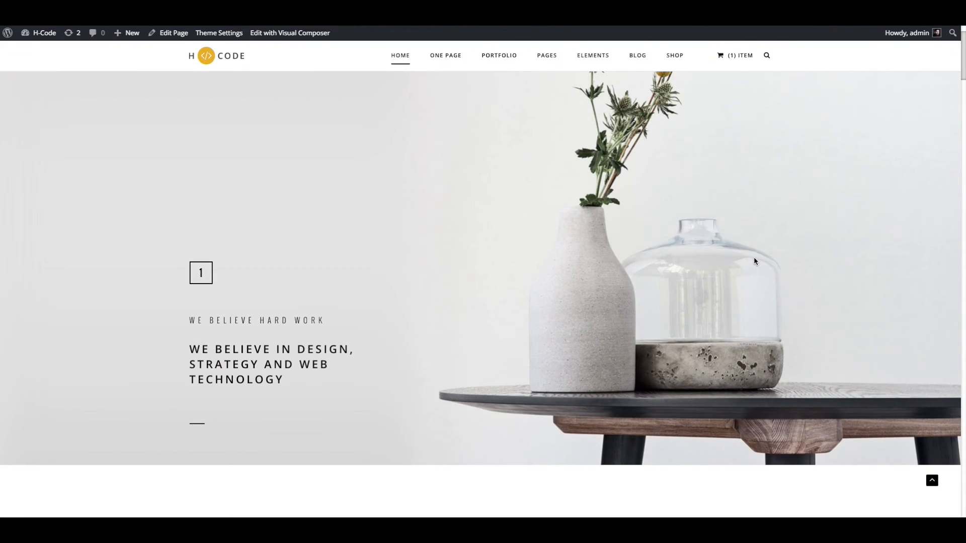
{"action": "scroll", "scroll_direction": "down", "scroll_amount": 3}
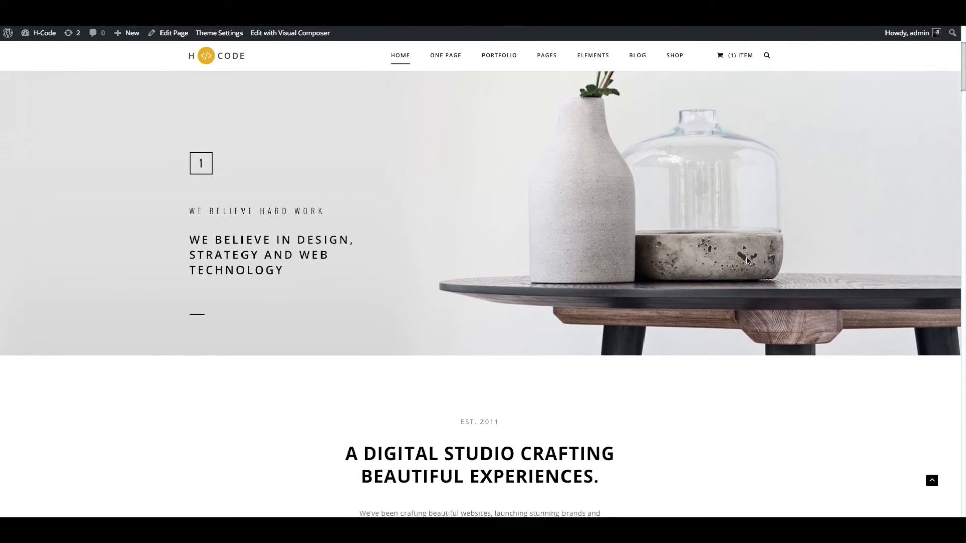
{"action": "scroll", "scroll_direction": "down", "scroll_amount": 3}
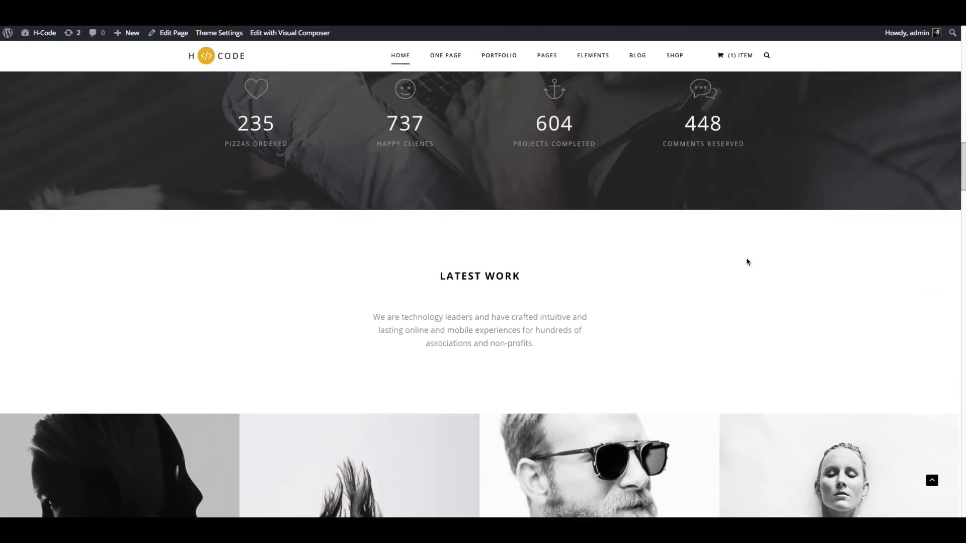
{"action": "scroll", "scroll_direction": "down", "scroll_amount": 3}
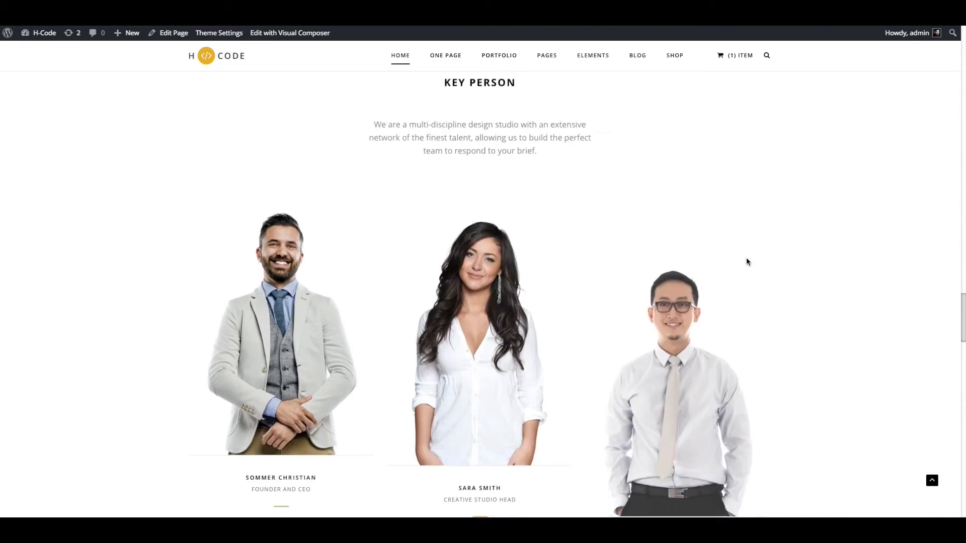
{"action": "scroll", "scroll_direction": "down", "scroll_amount": 3}
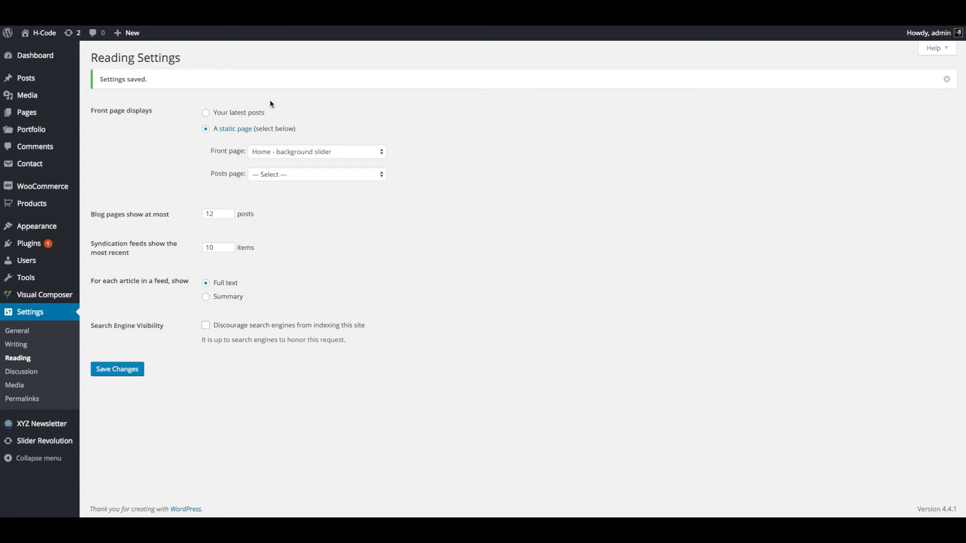
Set the static front page to 'Home agency', save, and visit the live site
{"action": "left_click", "coordinate": [315, 151]}
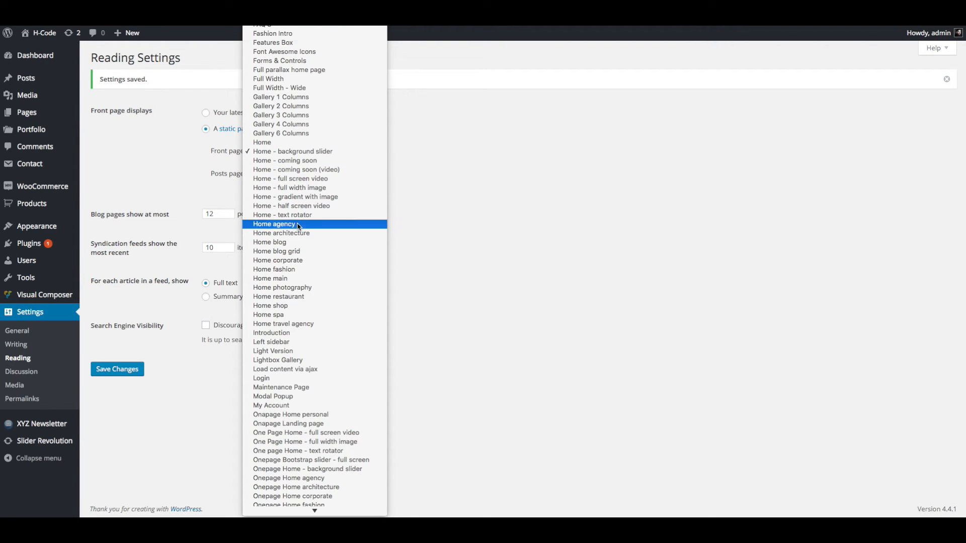
{"action": "left_click", "coordinate": [275, 223]}
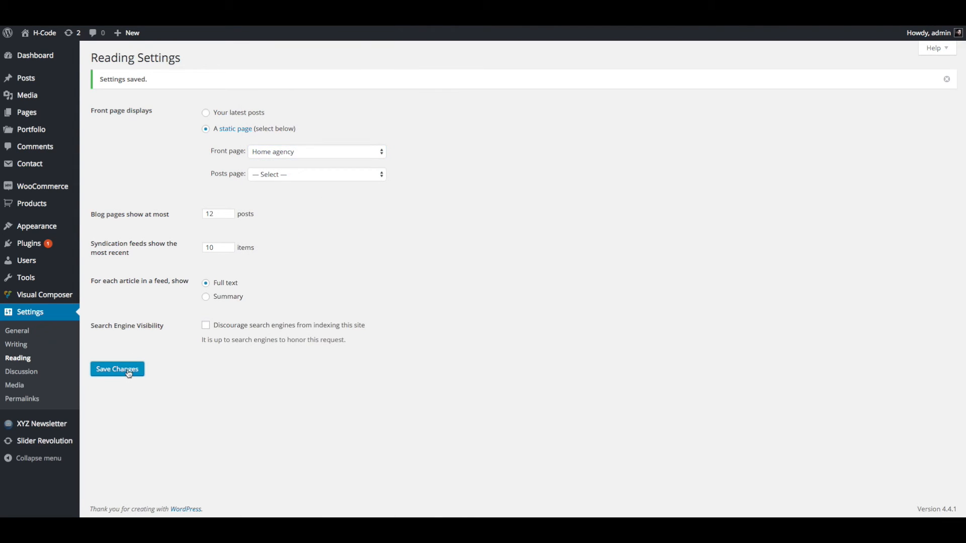
{"action": "left_click", "coordinate": [116, 369]}
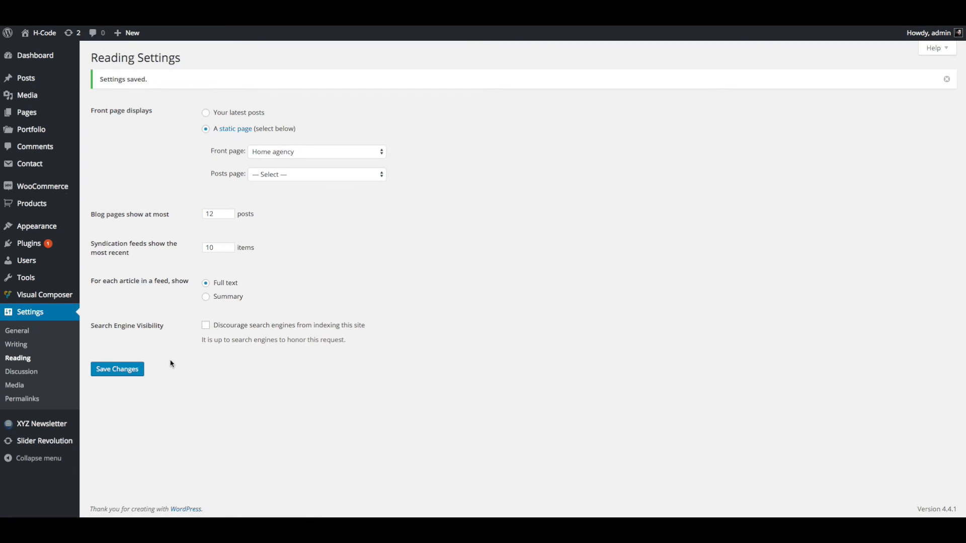
{"action": "left_click", "coordinate": [38, 32]}
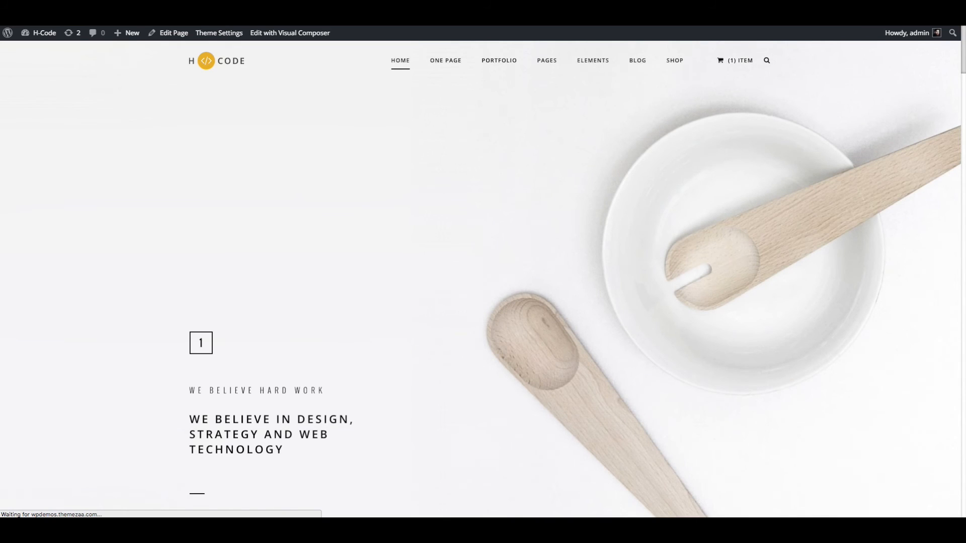
Scroll through the agency homepage down to the footer and back toward the top
{"action": "scroll", "scroll_direction": "down", "scroll_amount": 3}
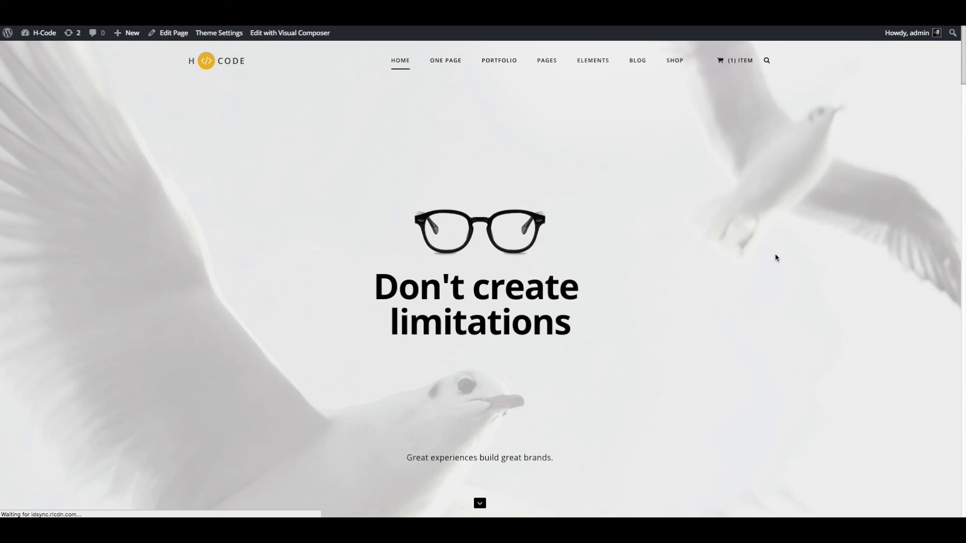
{"action": "scroll", "scroll_direction": "down", "scroll_amount": 3}
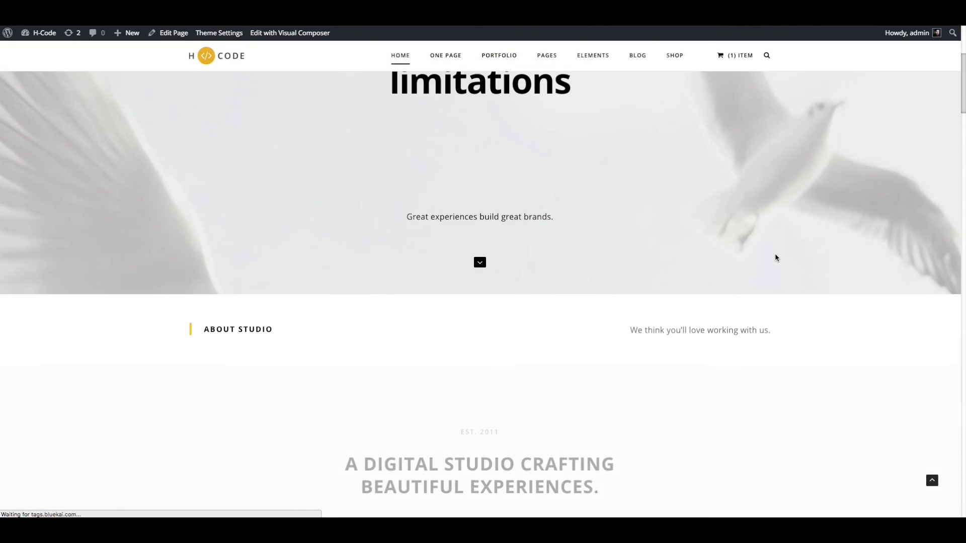
{"action": "scroll", "scroll_direction": "down", "scroll_amount": 3}
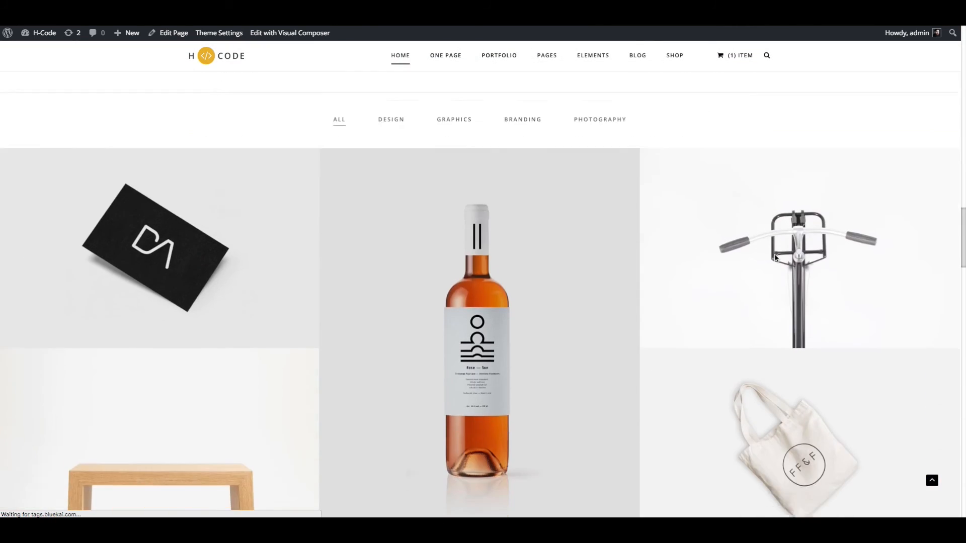
{"action": "scroll", "scroll_direction": "down", "scroll_amount": 3}
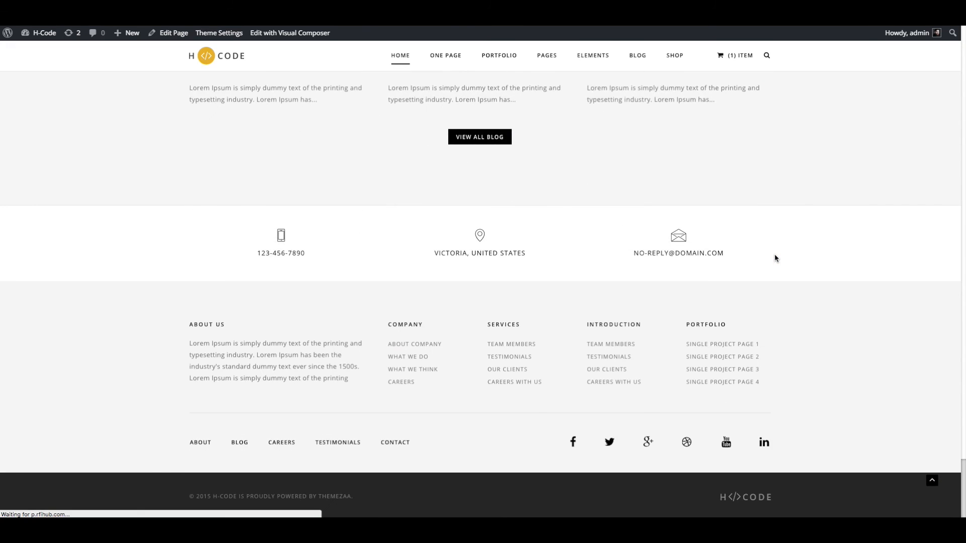
{"action": "scroll", "scroll_direction": "up", "scroll_amount": 3}
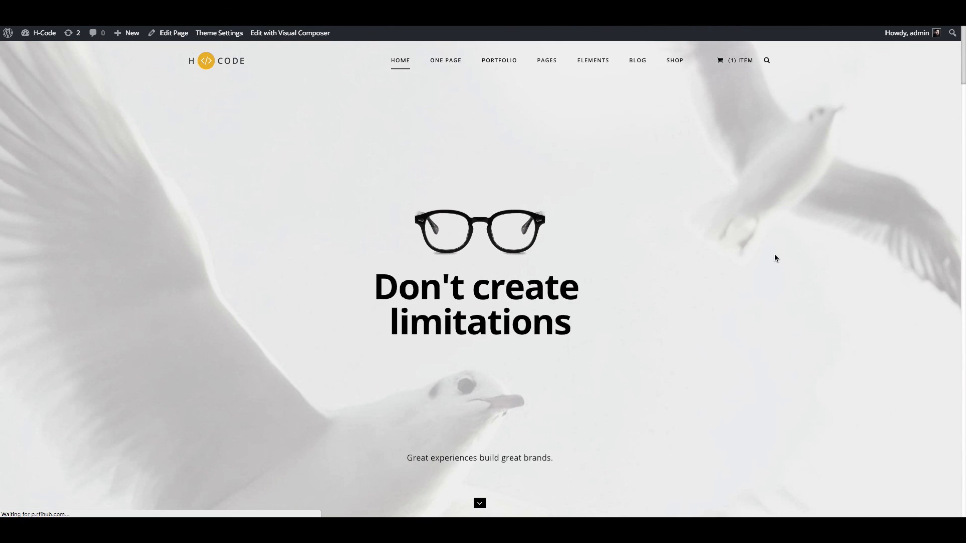